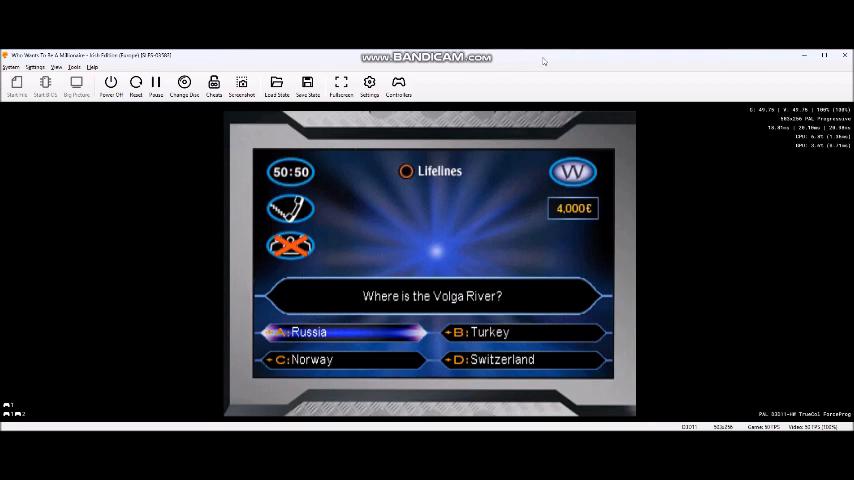
Pick answer A, Russia, for the Volga River question and confirm it as final
{"action": "left_click", "coordinate": [310, 332]}
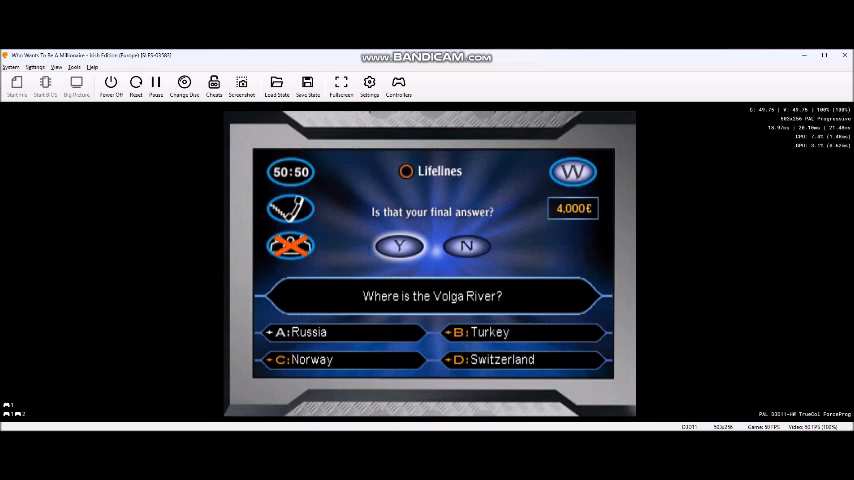
{"action": "left_click", "coordinate": [398, 246]}
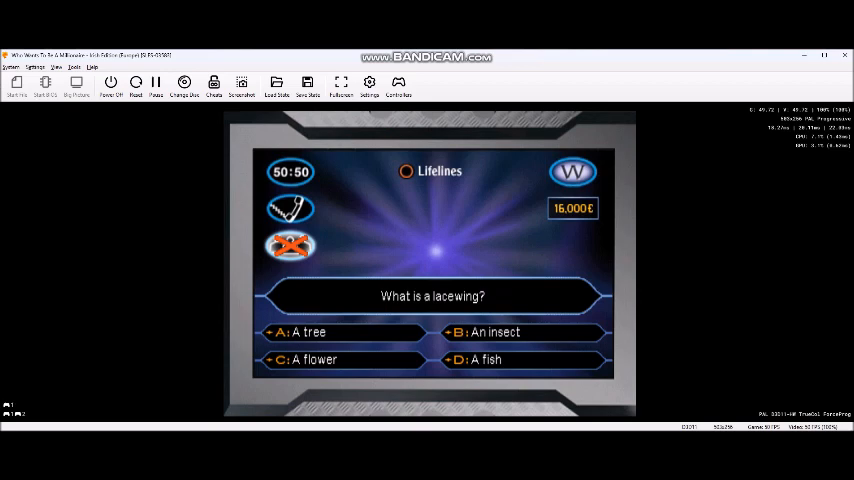
Pick answer B, An insect, for the £16,000 lacewing question and confirm it
{"action": "left_click", "coordinate": [520, 359]}
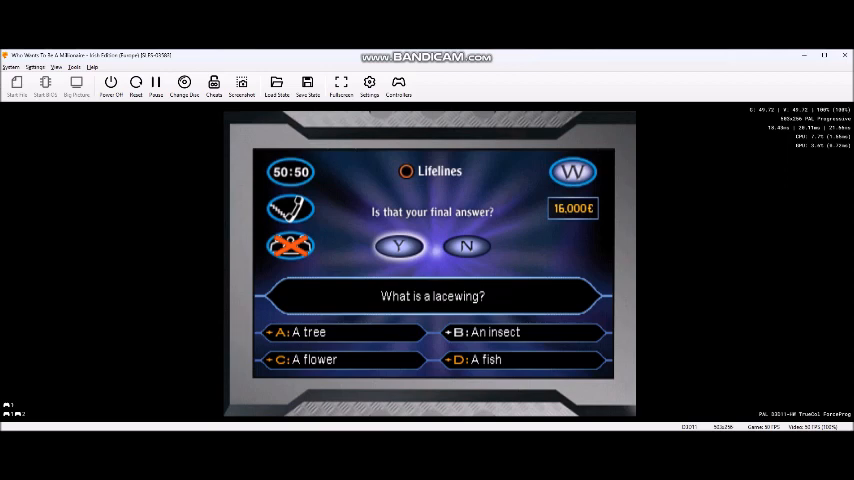
{"action": "left_click", "coordinate": [398, 246]}
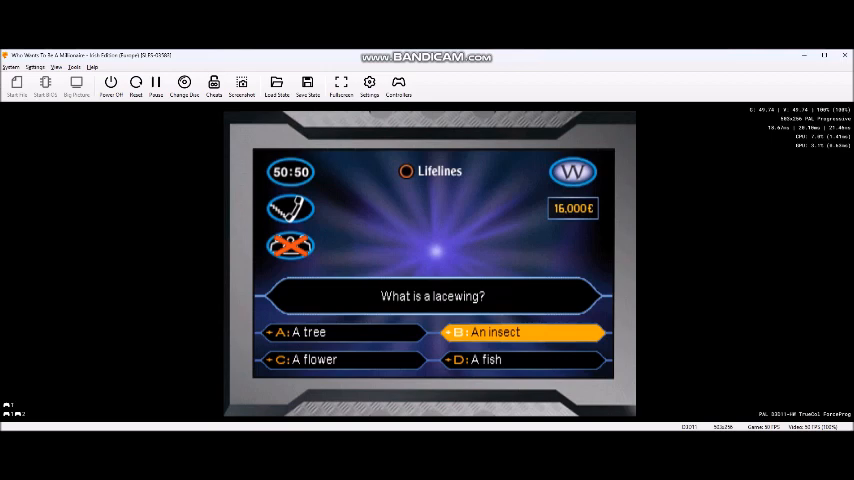